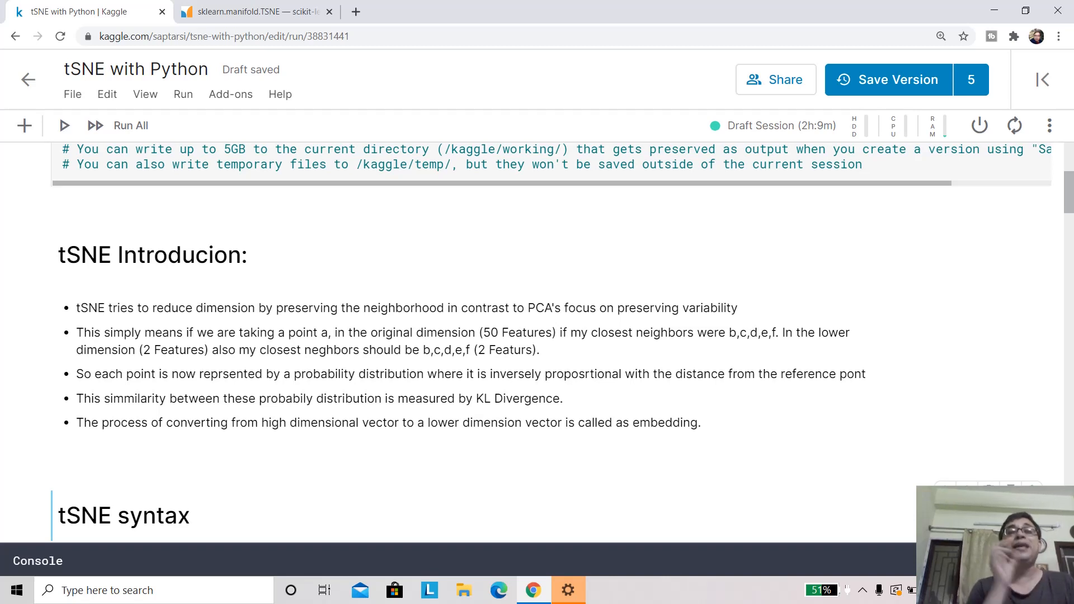
Scroll down to the tSNE syntax section showing the TSNE class signature
scroll(down, 3)
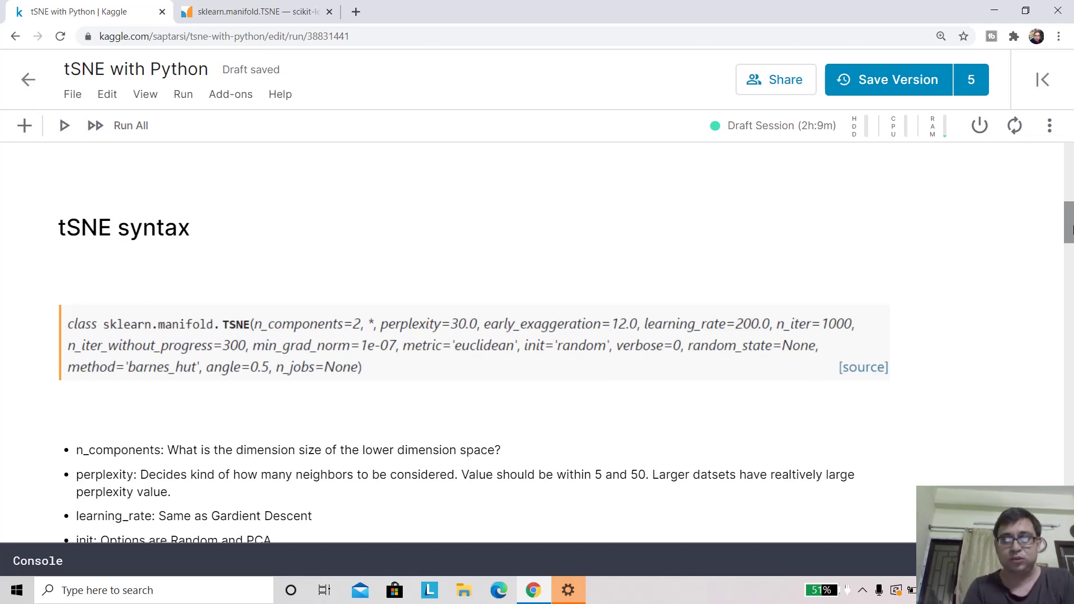
Scroll slightly so all TSNE parameter bullets, n_components through init, are visible
scroll(down, 3)
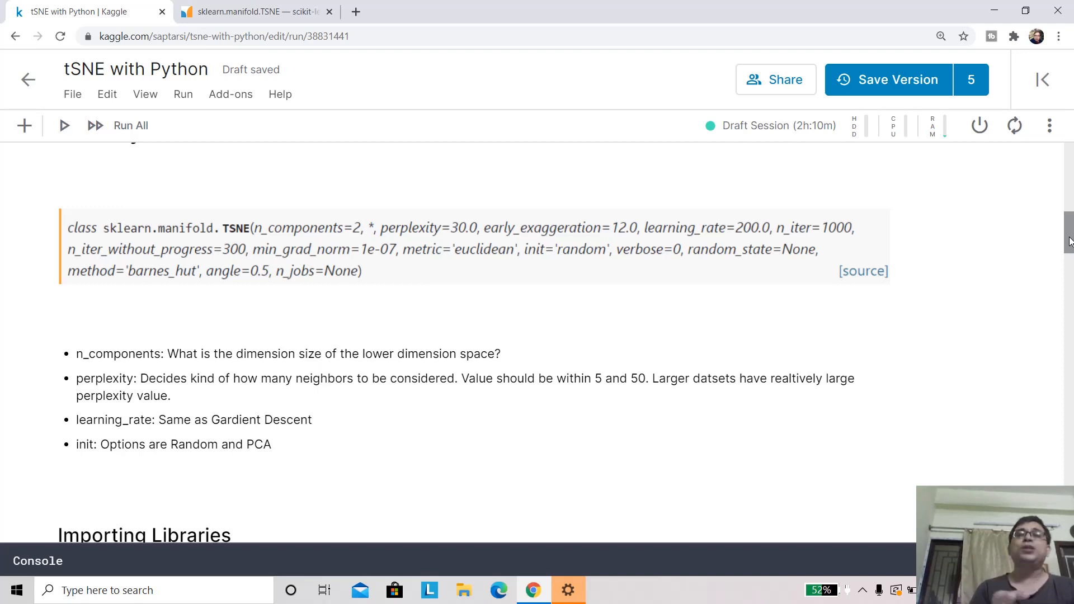
Scroll to the Importing Libraries code cell with numpy, matplotlib, PCA and colours
scroll(down, 3)
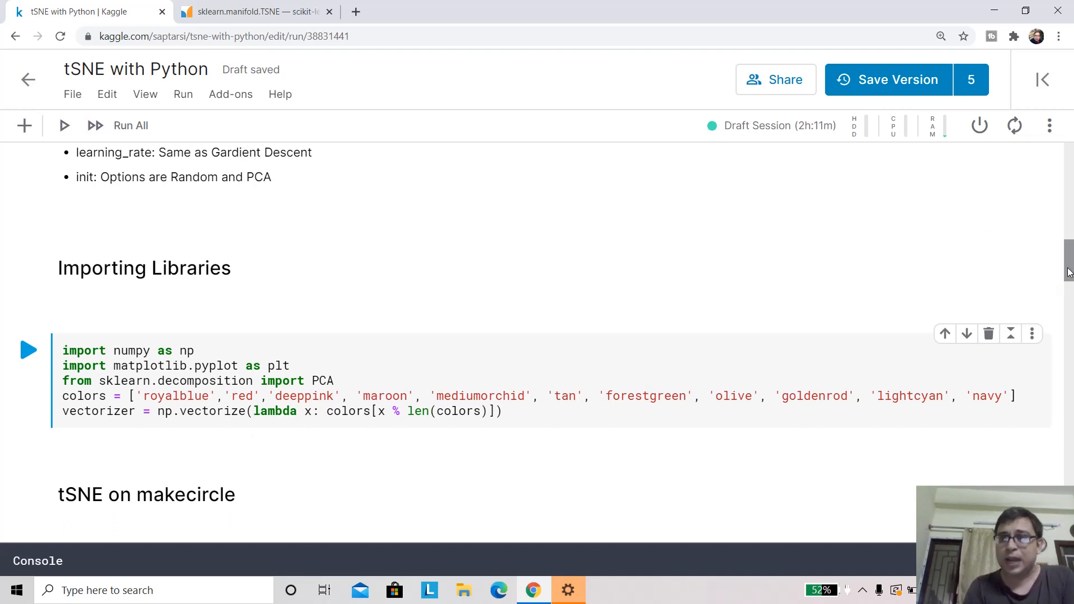
scroll(down, 3)
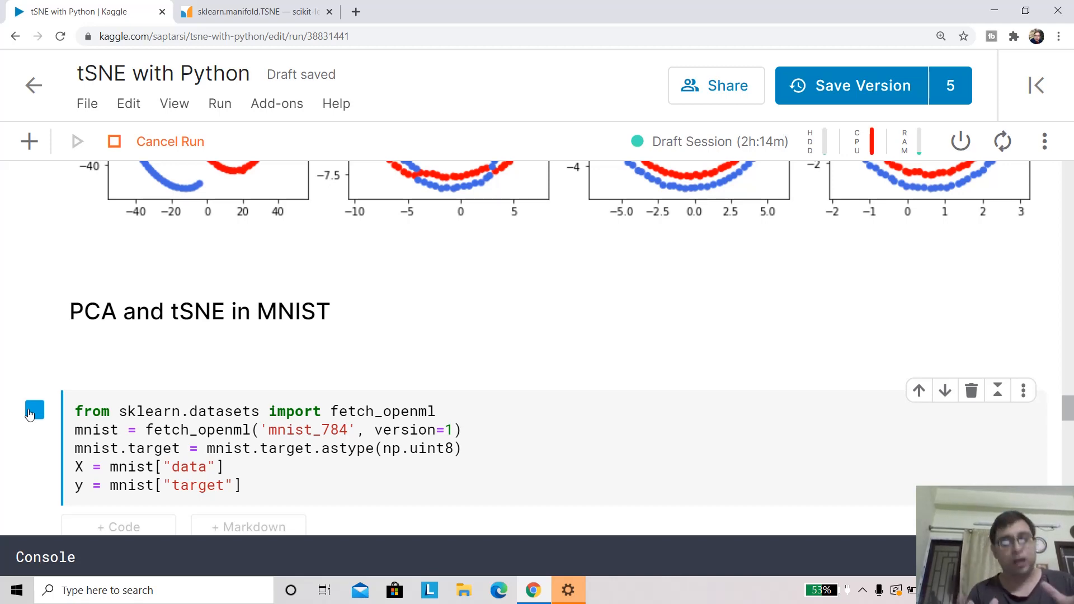
scroll(down, 3)
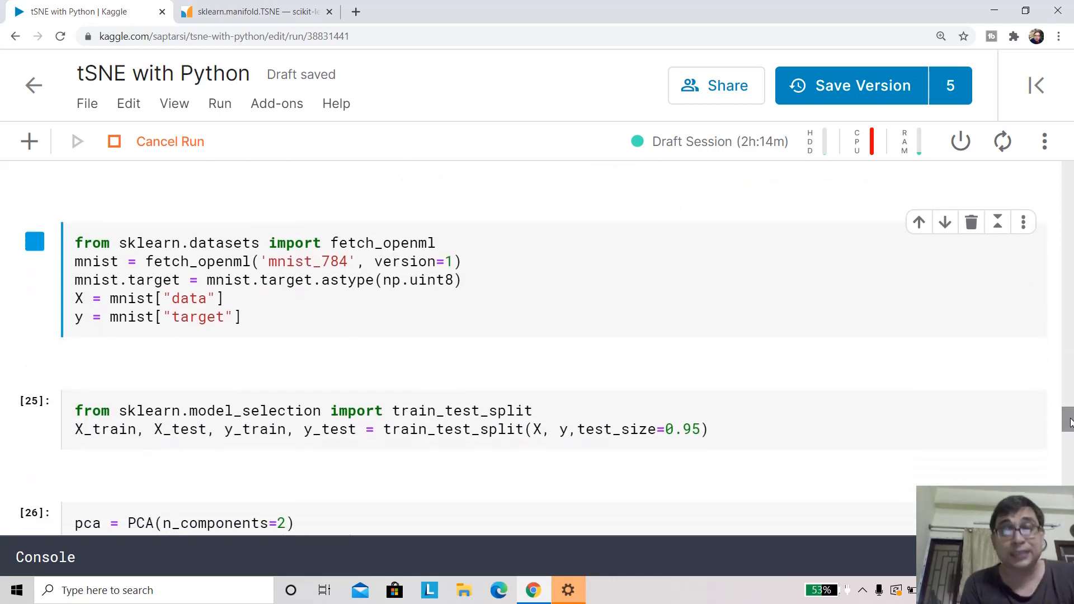
Run the next code cell to produce the two-component PCA projection
click(33, 410)
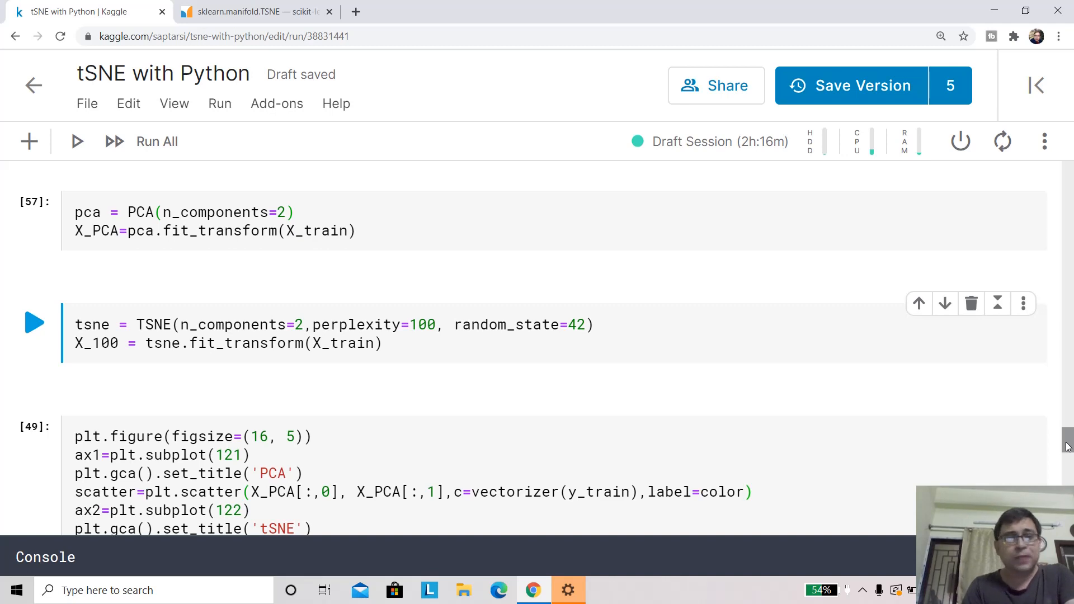
scroll(down, 3)
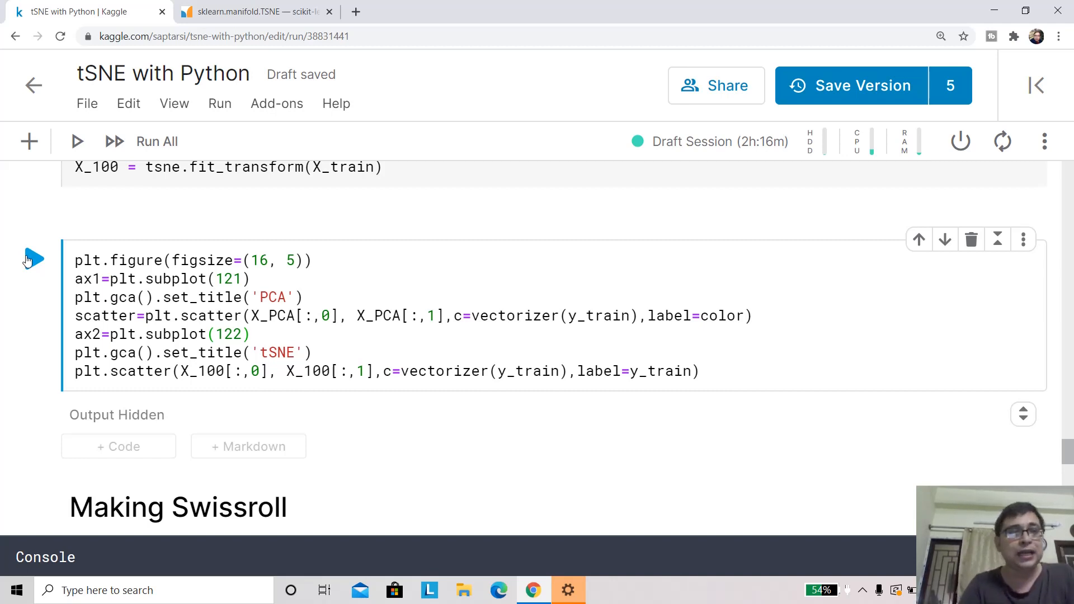
Run the plotting cell to render PCA and tSNE MNIST scatter plots side by side
click(37, 259)
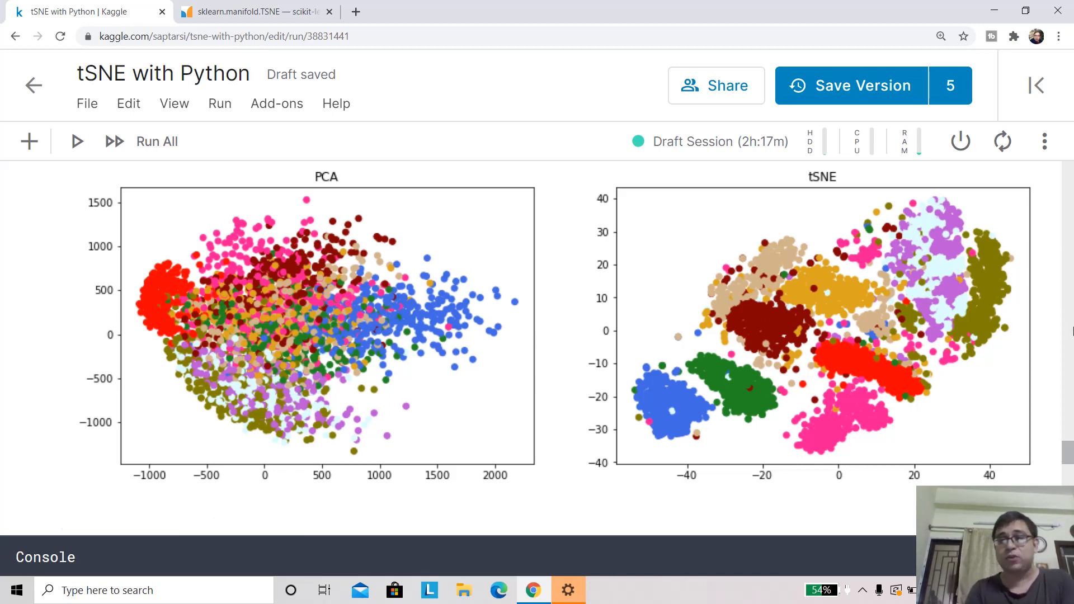